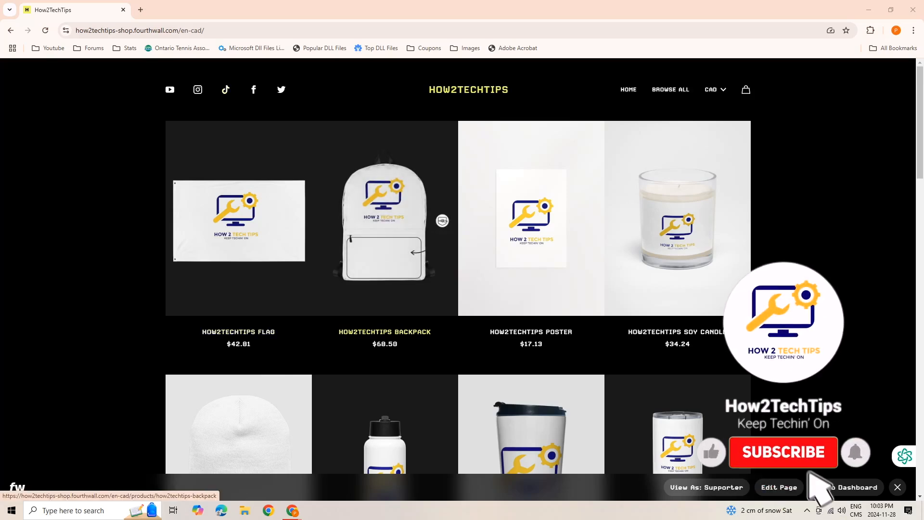
Open the Sounds tab from the speaker icon and select the Device Connect event
click(782, 453)
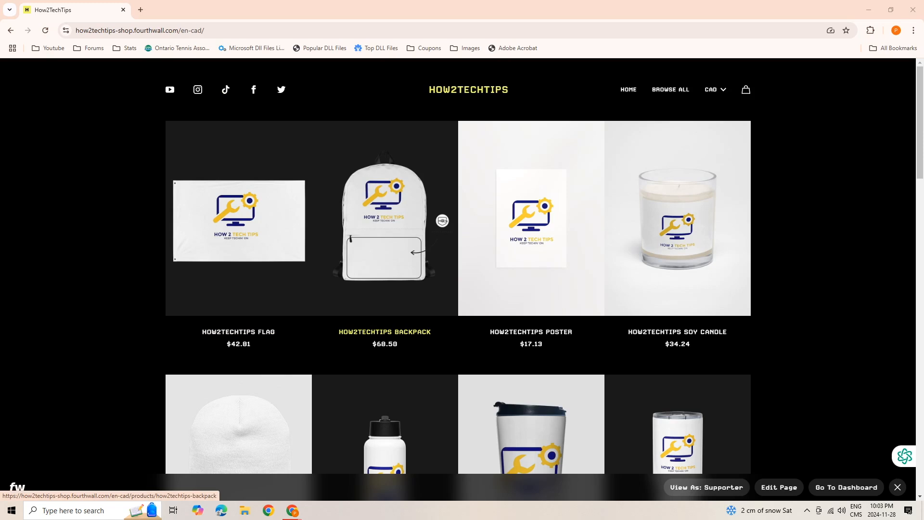
mouse_move(239, 221)
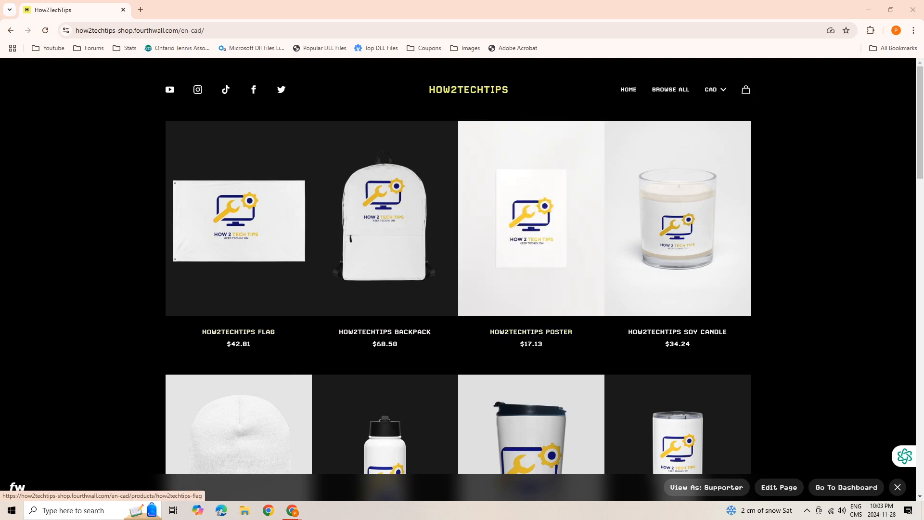
mouse_move(678, 217)
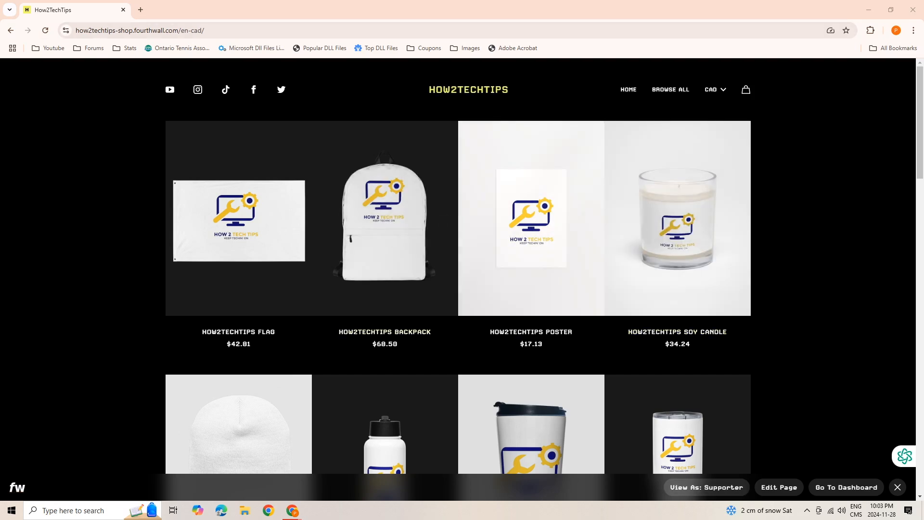
mouse_move(530, 218)
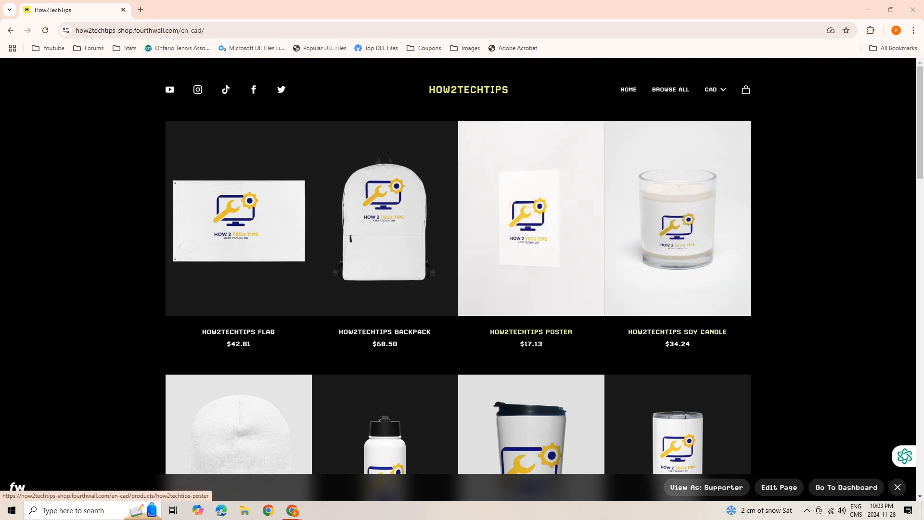
scroll(down, 3)
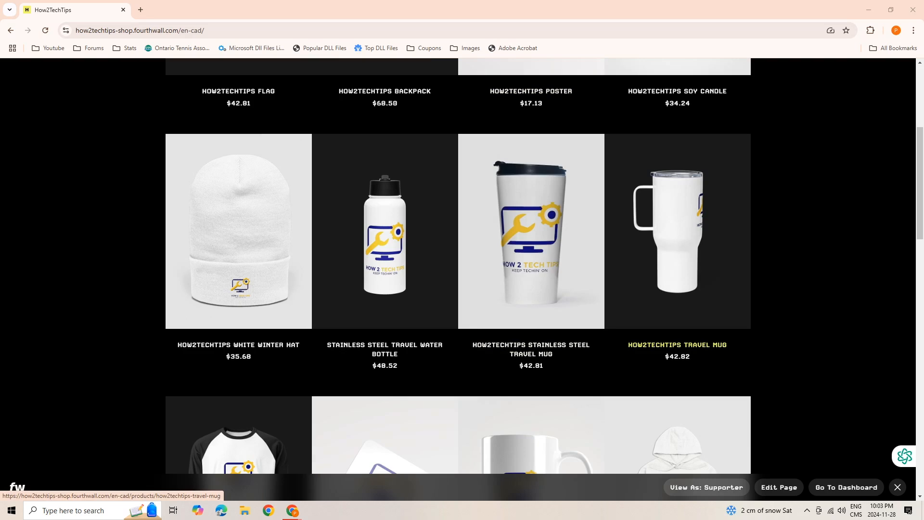
scroll(down, 3)
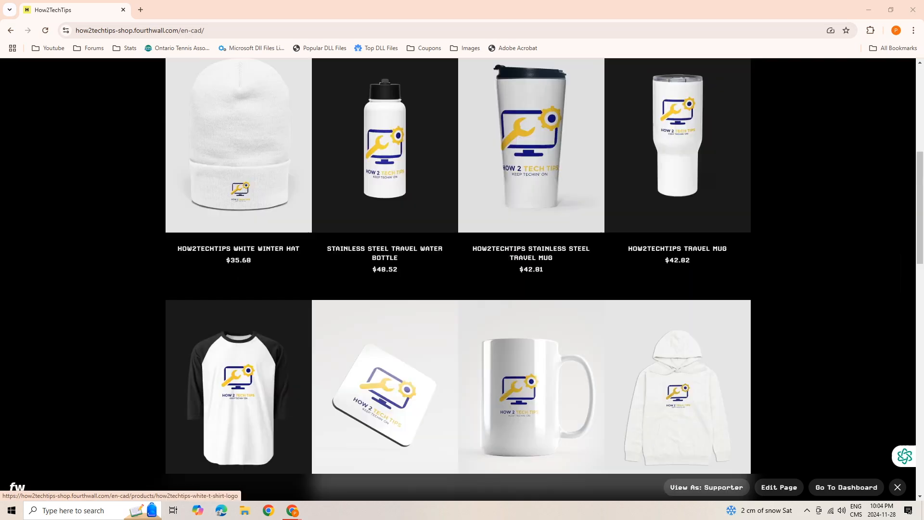
scroll(up, 3)
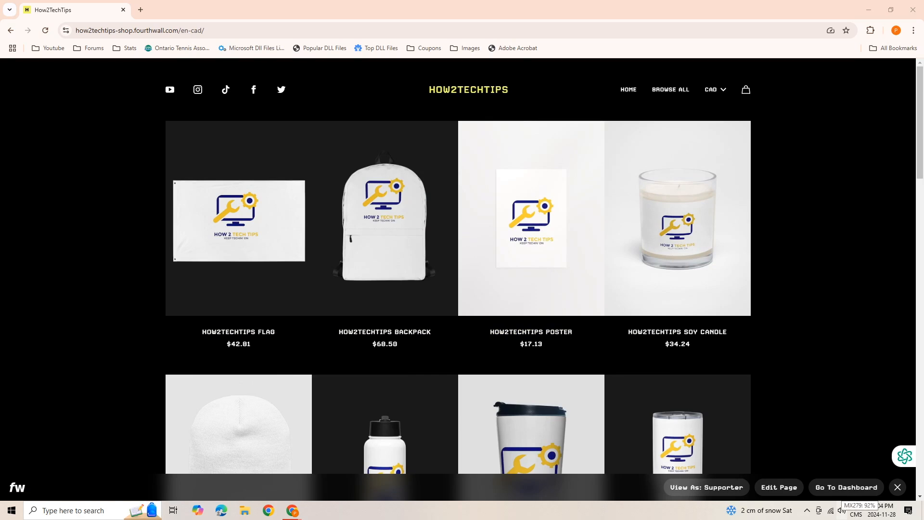
right_click(831, 511)
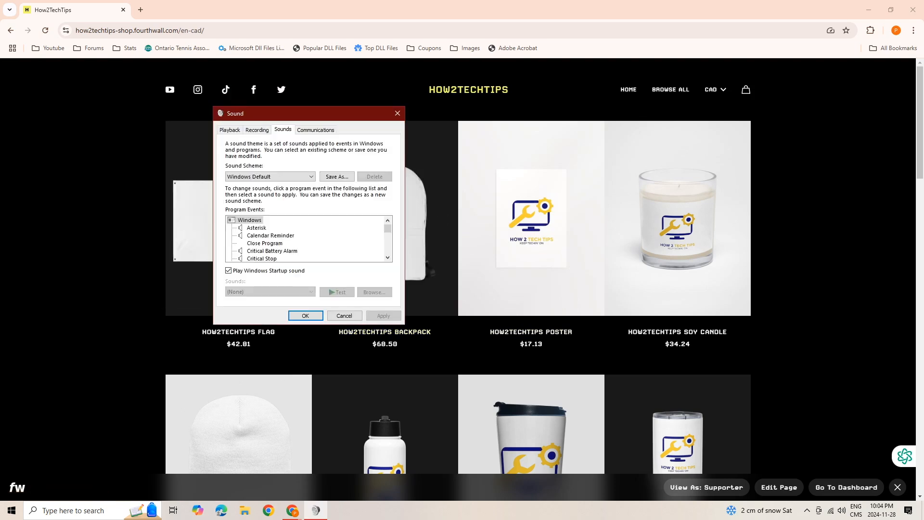
scroll(down, 3)
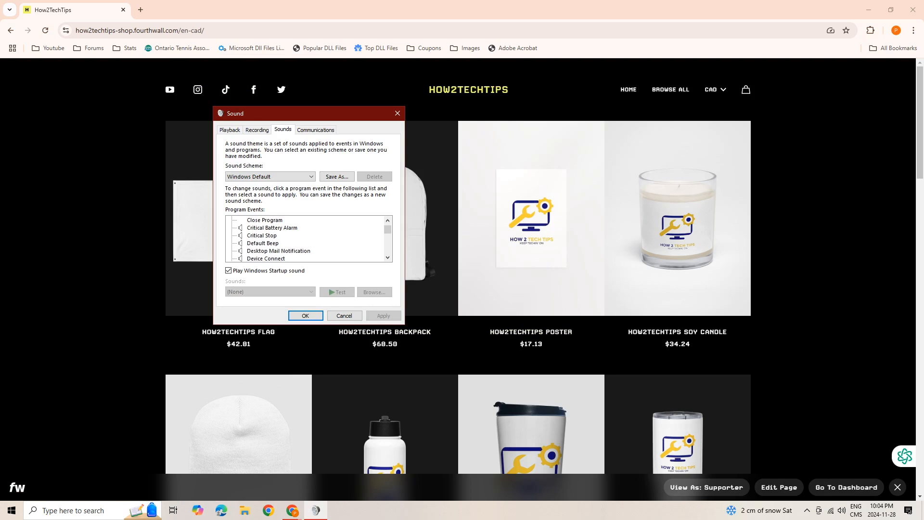
click(262, 235)
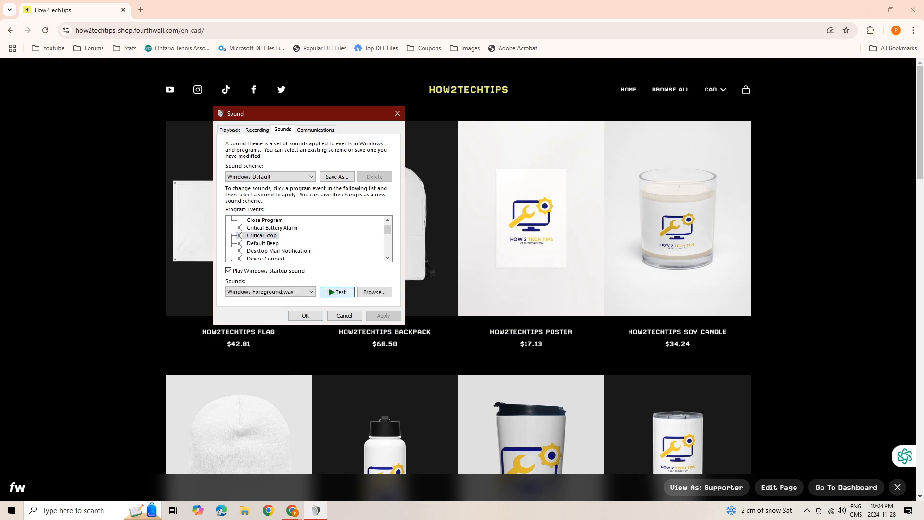
scroll(down, 3)
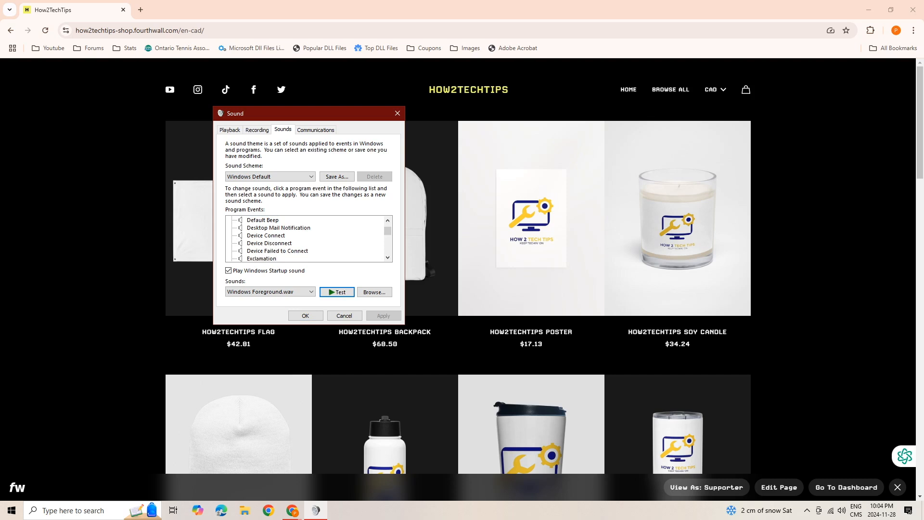
click(266, 235)
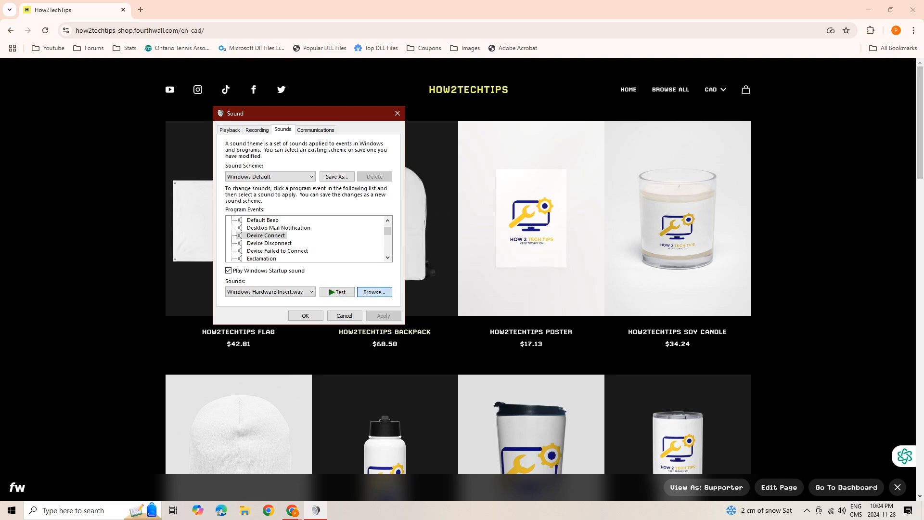
Browse to the usb Data folder and pick audio.wav as the new sound file
click(373, 292)
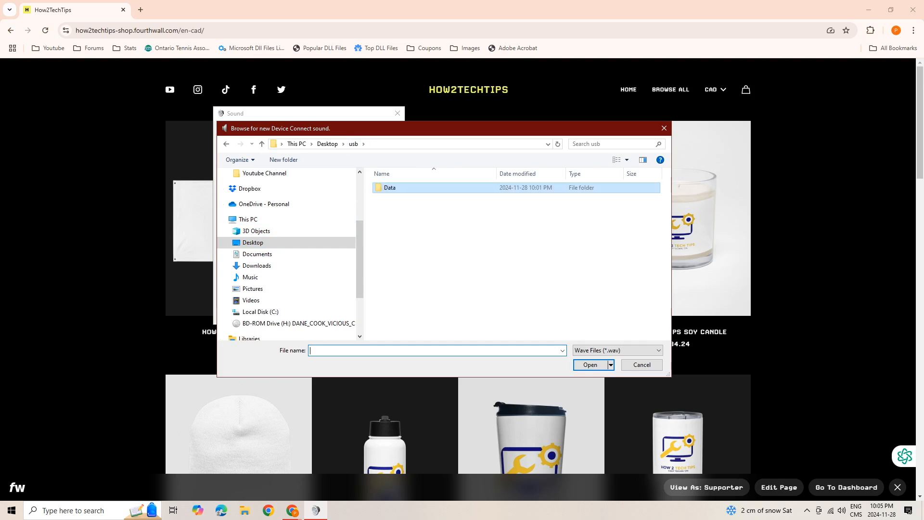
double_click(389, 187)
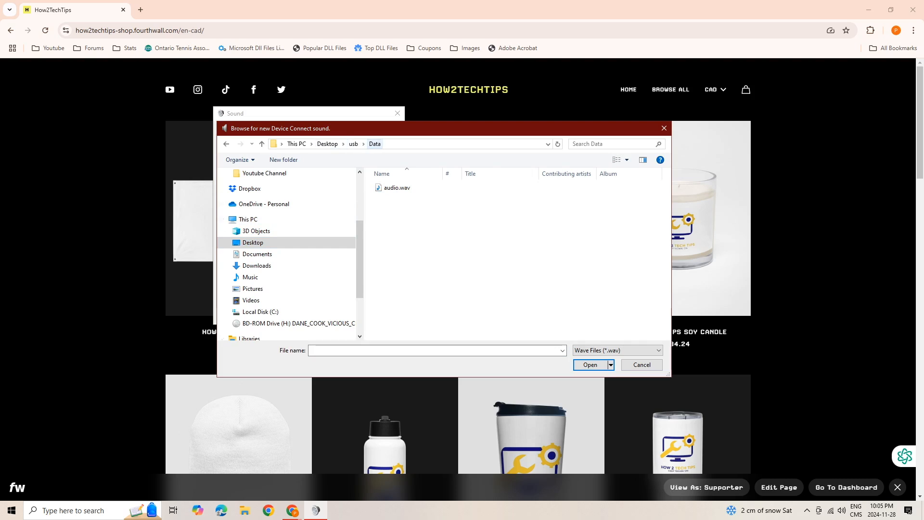
click(397, 187)
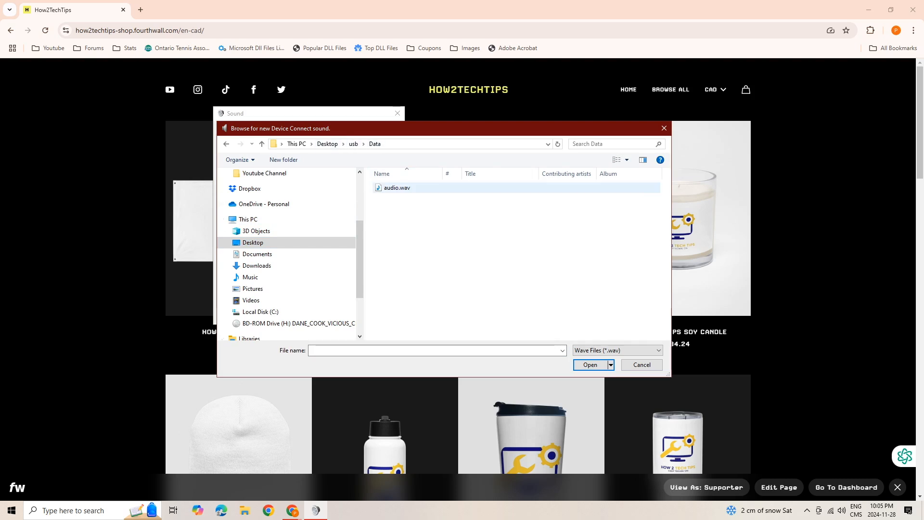
mouse_move(397, 188)
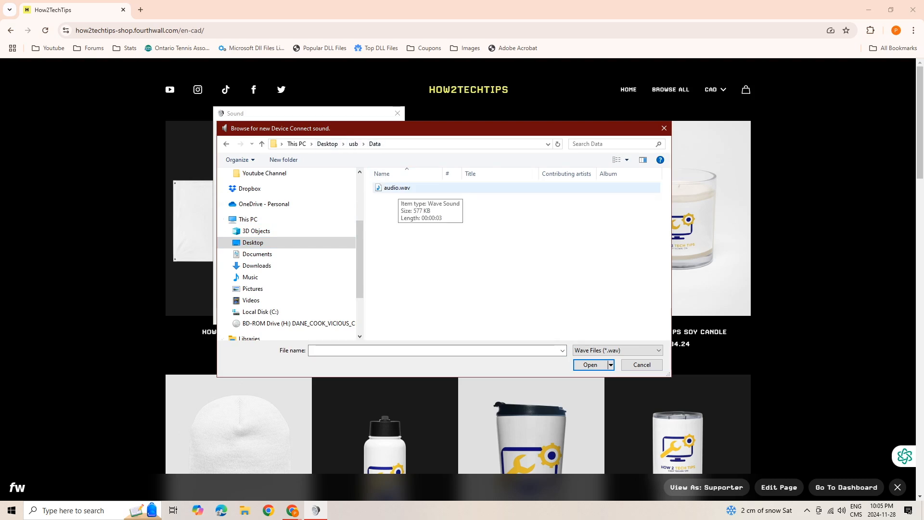
click(397, 187)
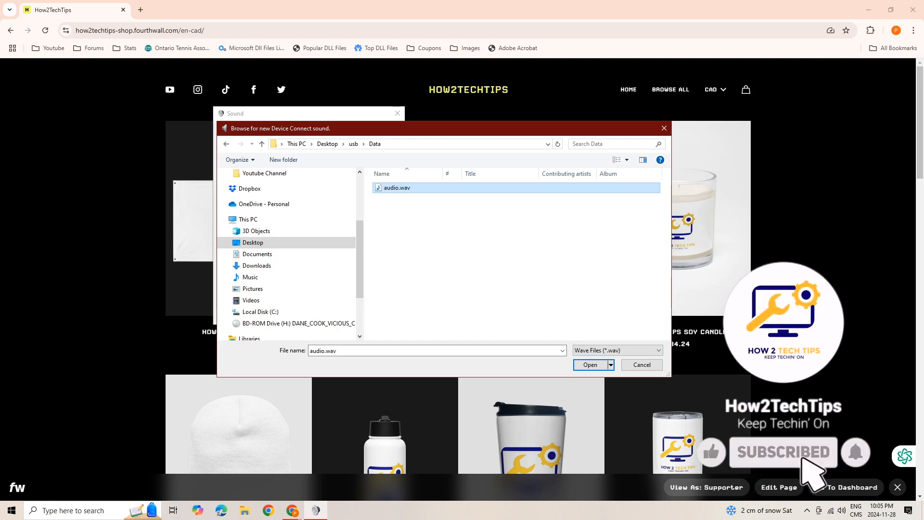
mouse_move(397, 188)
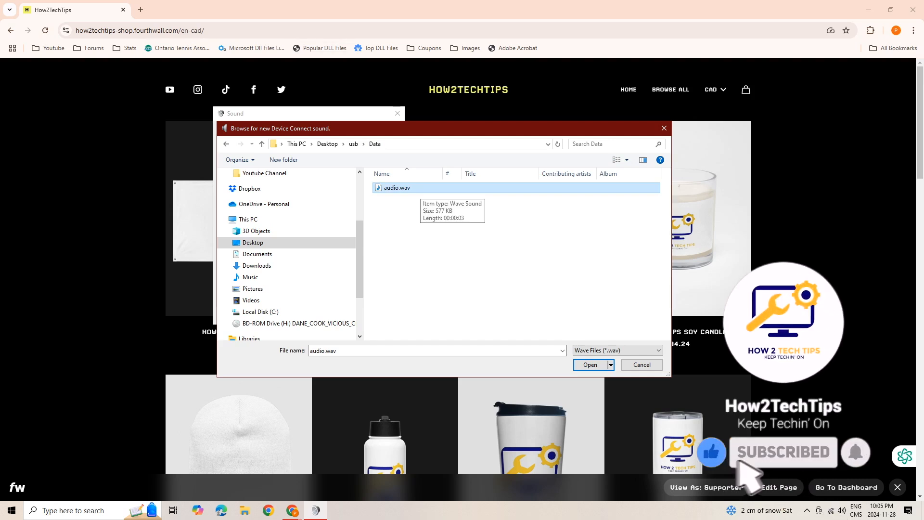
mouse_move(870, 468)
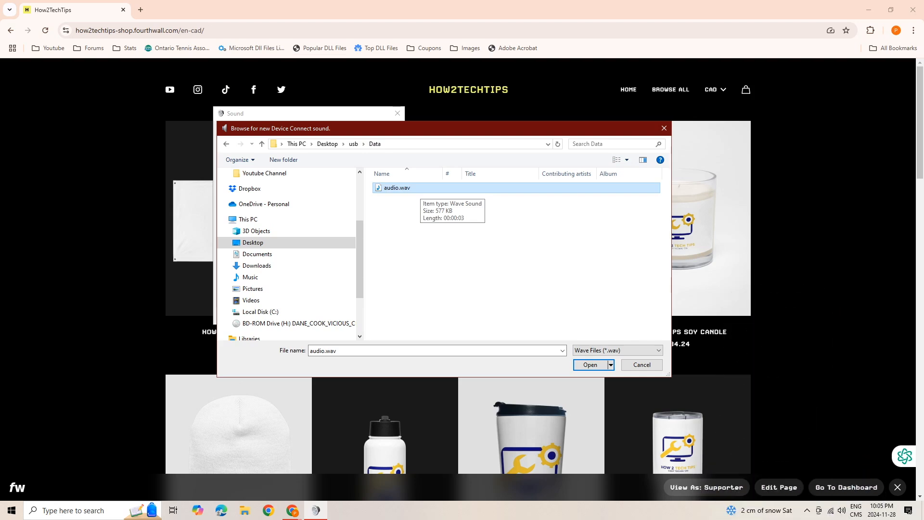
Confirm audio.wav as the Device Connect event's sound
click(589, 365)
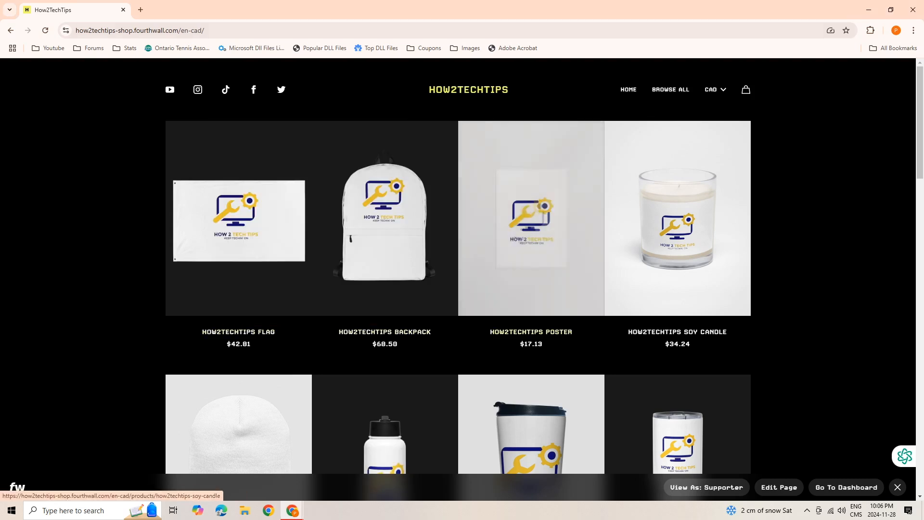
mouse_move(530, 218)
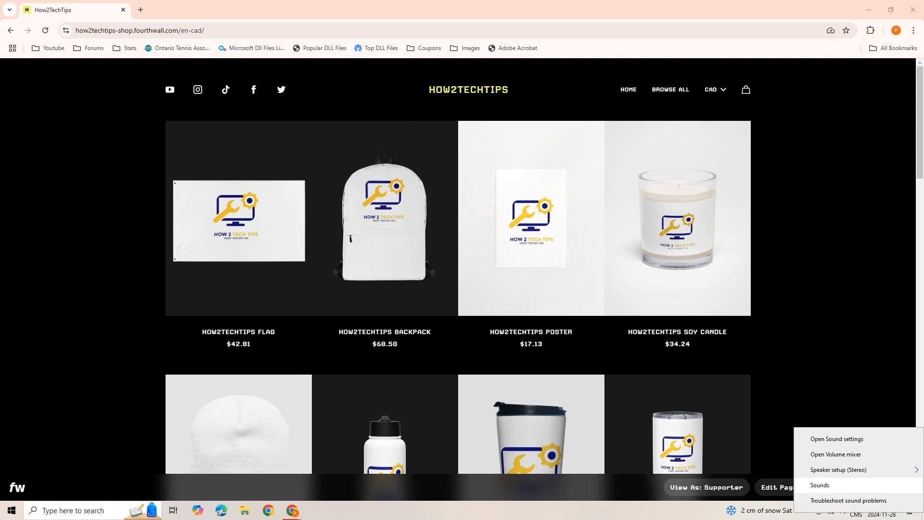
Reopen Sounds, select Device Disconnect and assign it audio.wav
click(820, 485)
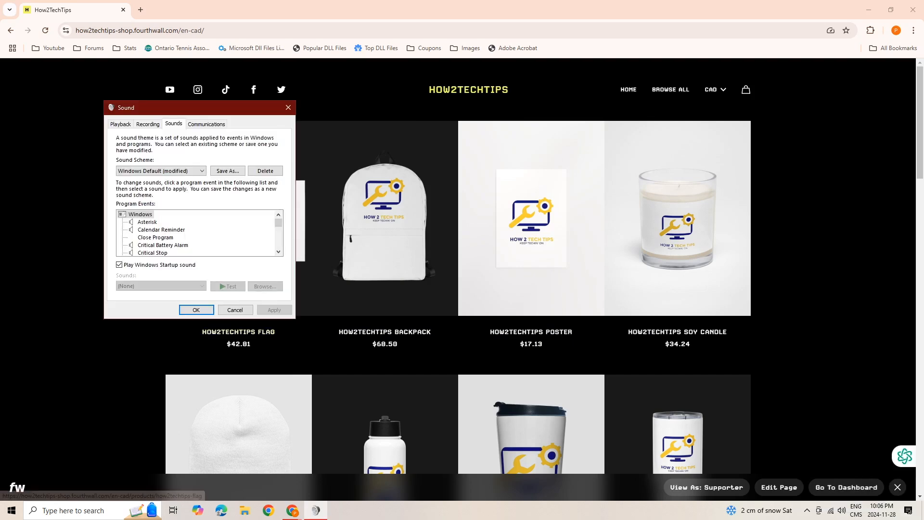
scroll(down, 3)
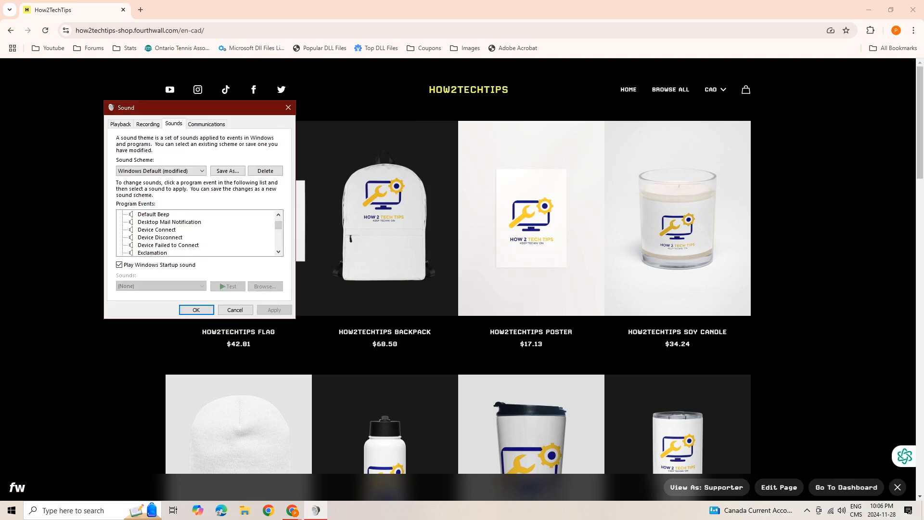
click(160, 237)
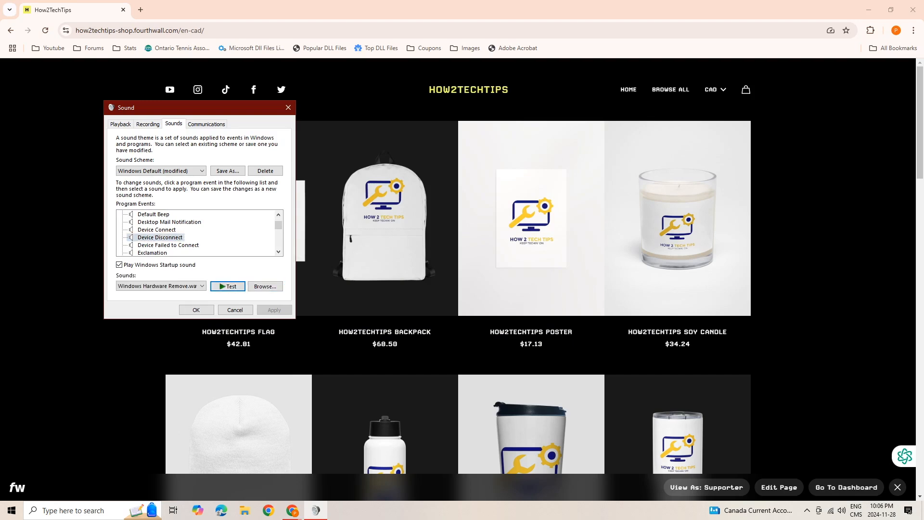
click(265, 287)
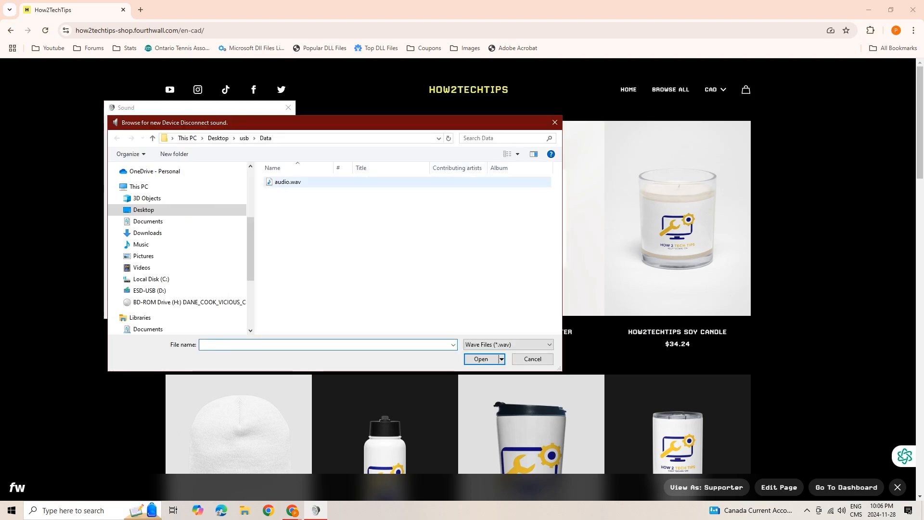
click(481, 359)
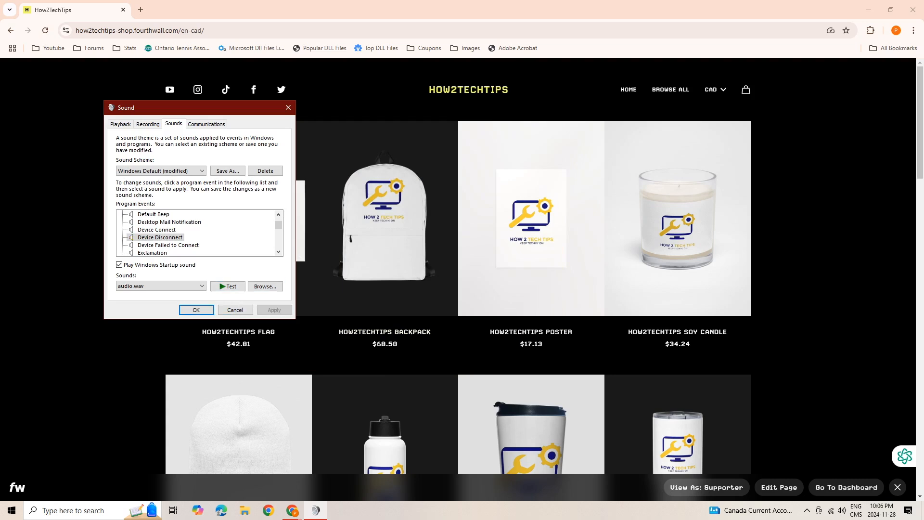